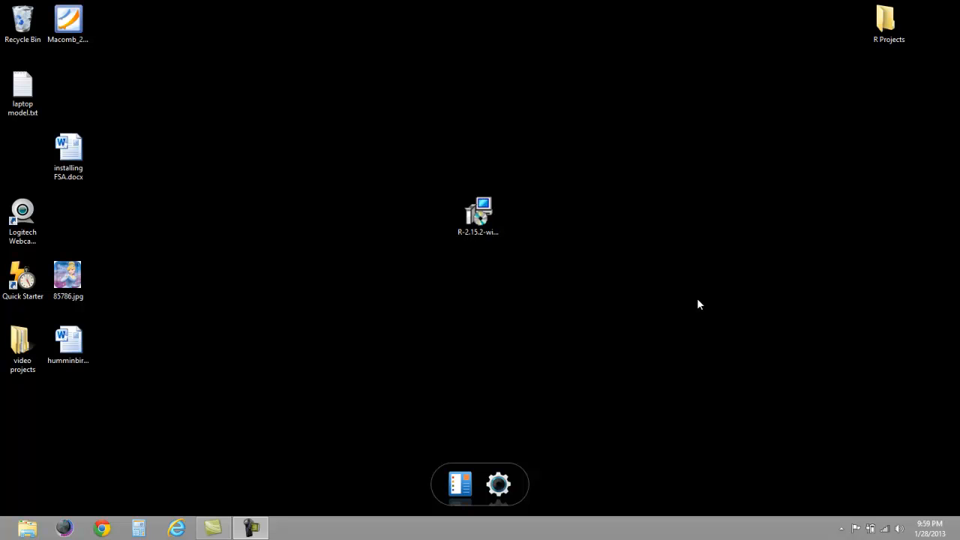
{"action": "mouse_move", "coordinate": [636, 298]}
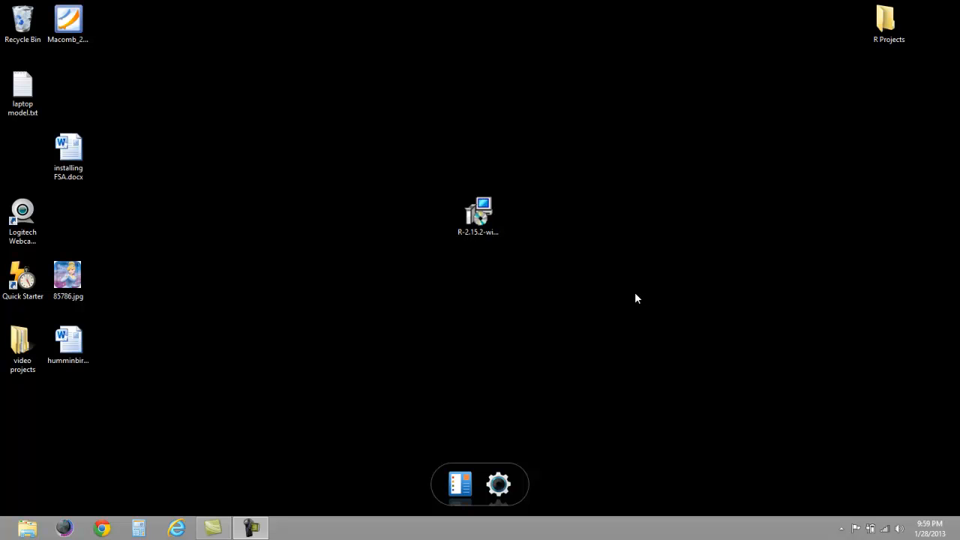
{"action": "mouse_move", "coordinate": [609, 297]}
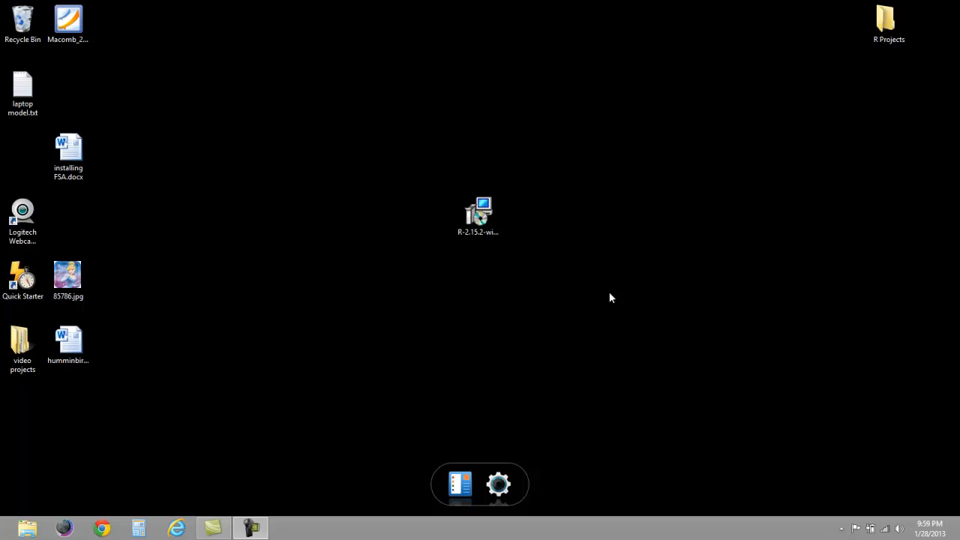
{"action": "mouse_move", "coordinate": [603, 297]}
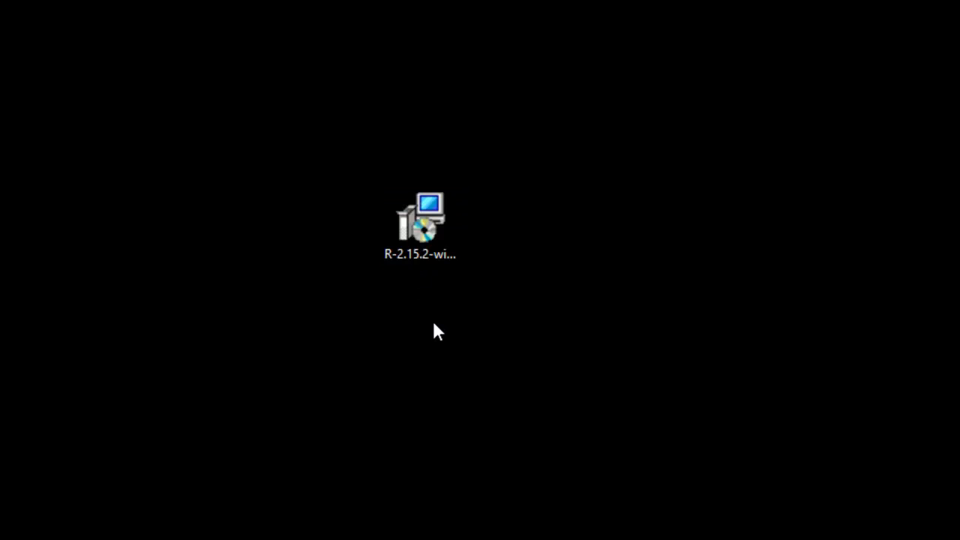
- Launch the R 2.15.2 installer in English and continue past the welcome page
{"action": "double_click", "coordinate": [420, 222]}
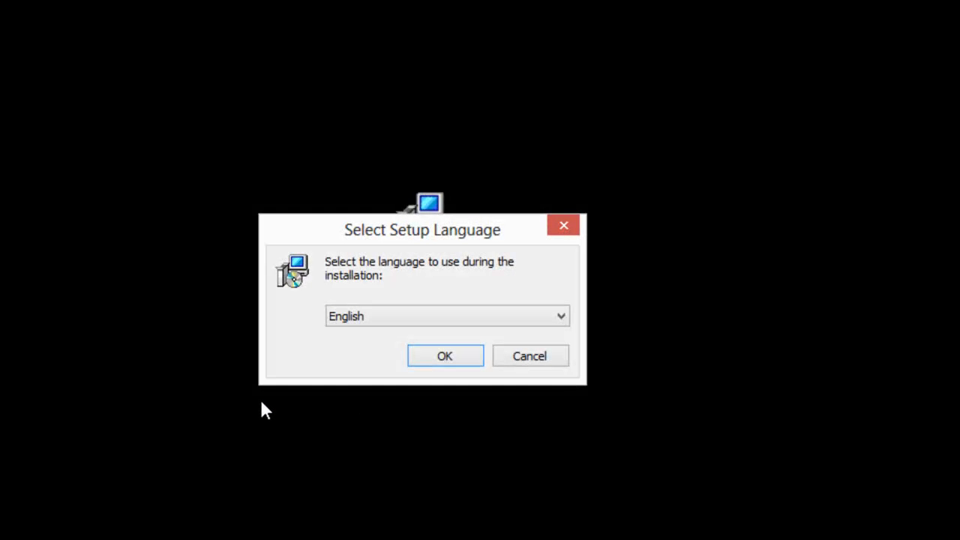
{"action": "mouse_move", "coordinate": [309, 438]}
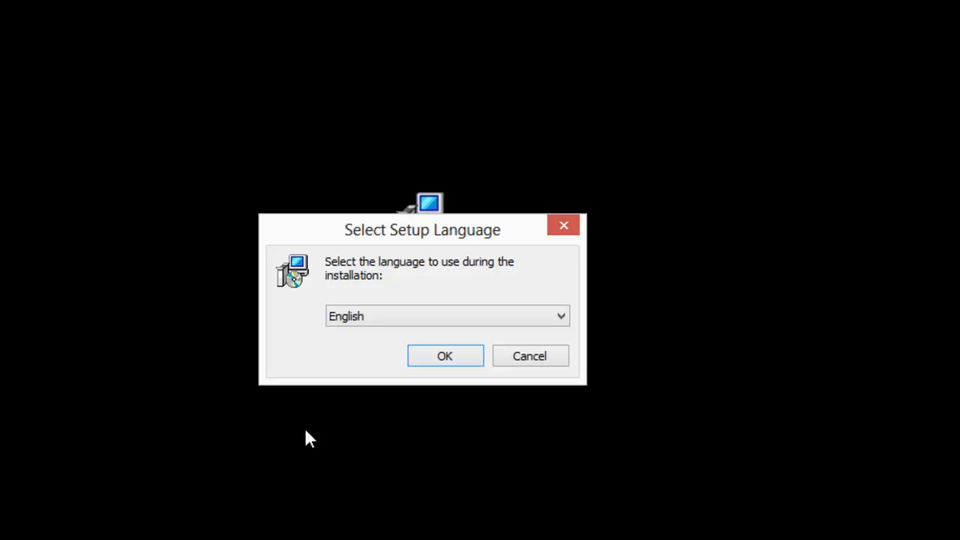
{"action": "left_click", "coordinate": [444, 356]}
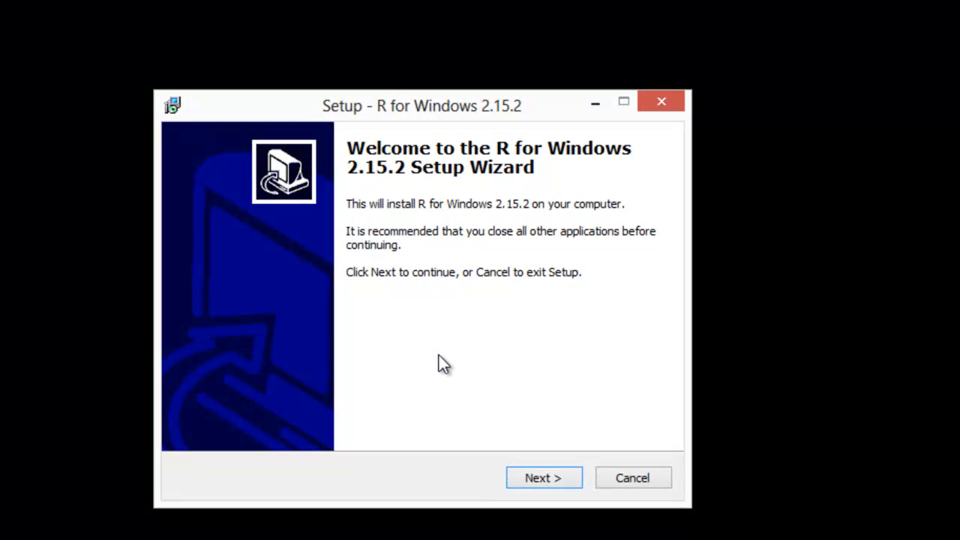
{"action": "mouse_move", "coordinate": [420, 465]}
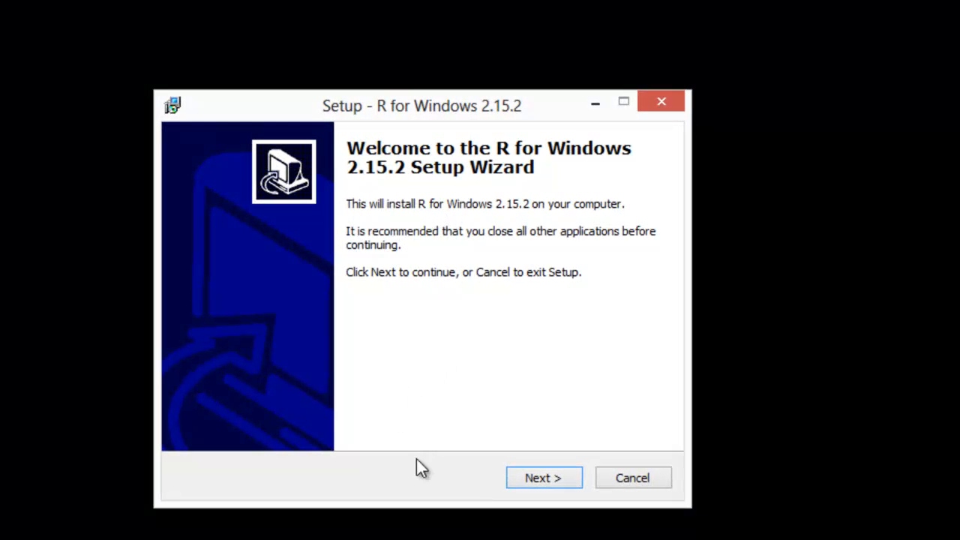
{"action": "mouse_move", "coordinate": [423, 479]}
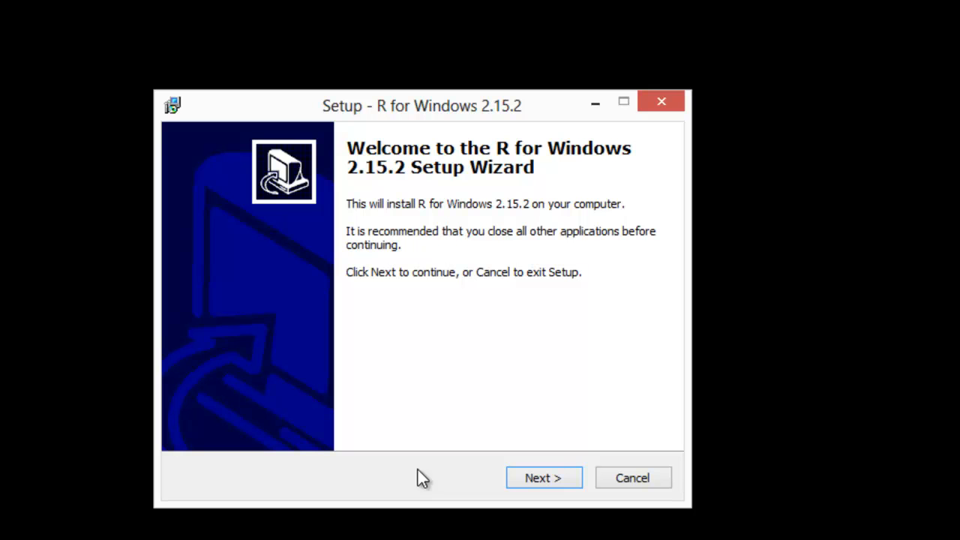
{"action": "left_click", "coordinate": [543, 477]}
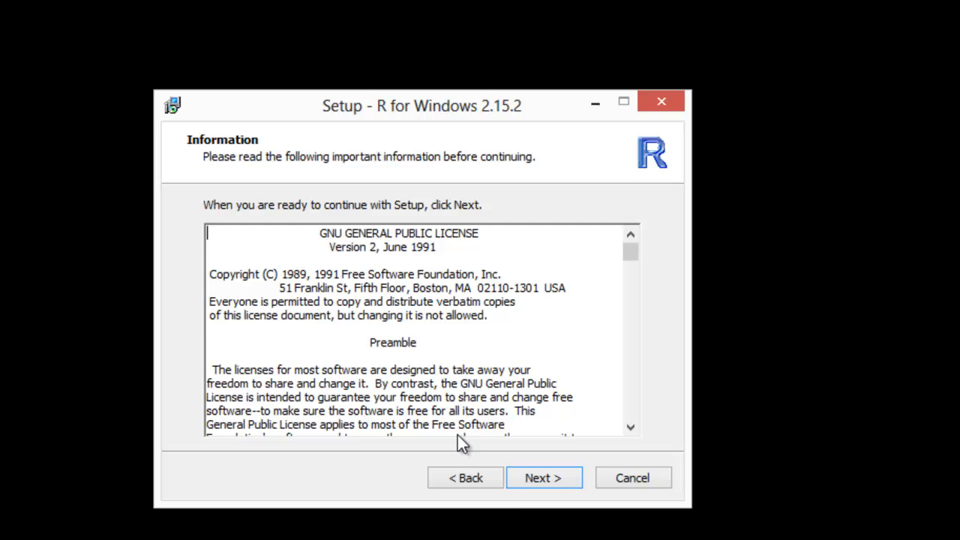
- Accept the license and keep the default folder C:\Program Files\R\R-2.15.2
{"action": "left_click", "coordinate": [543, 478]}
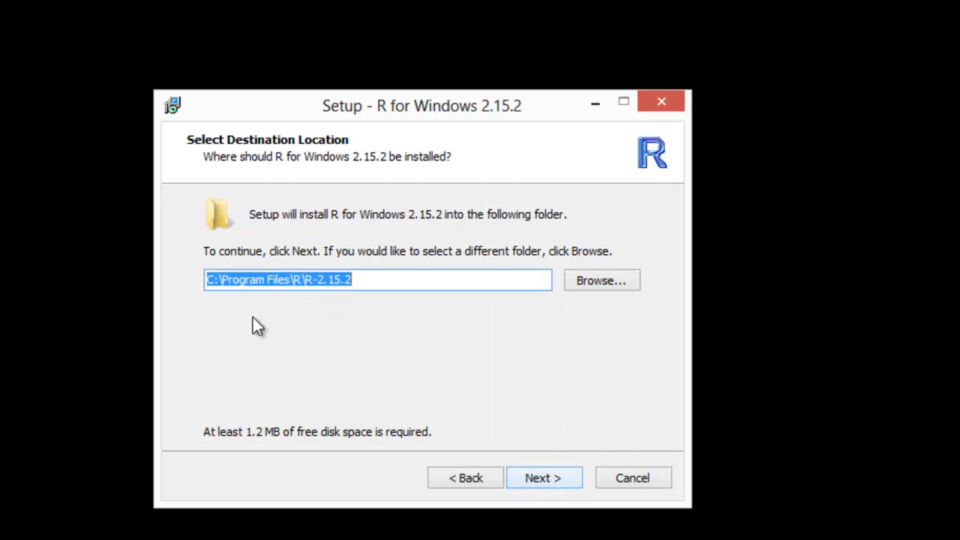
{"action": "mouse_move", "coordinate": [501, 489]}
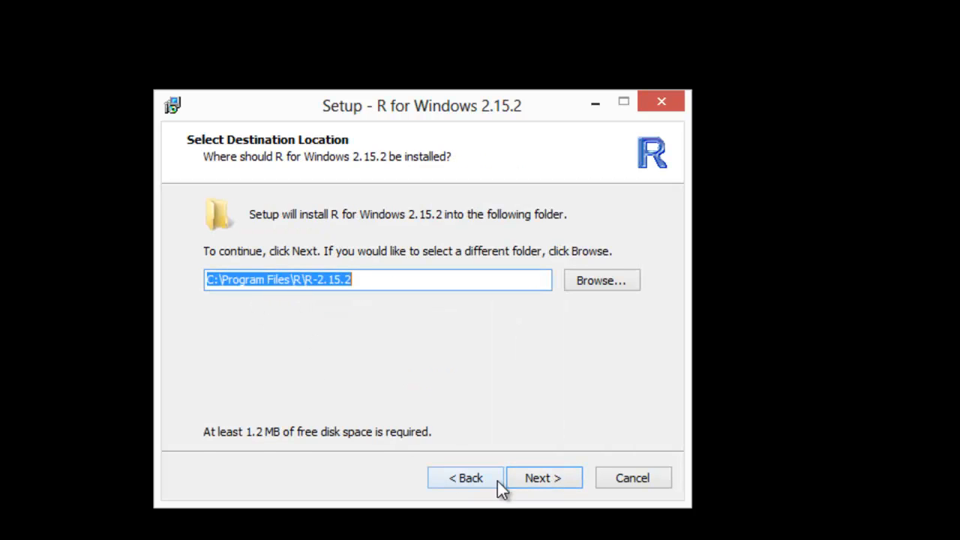
{"action": "left_click", "coordinate": [543, 477]}
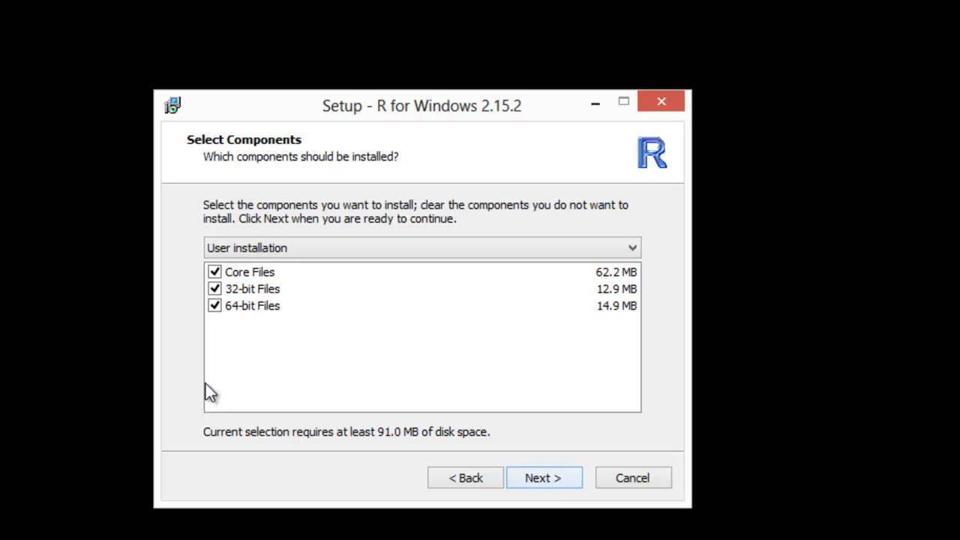
{"action": "mouse_move", "coordinate": [273, 315]}
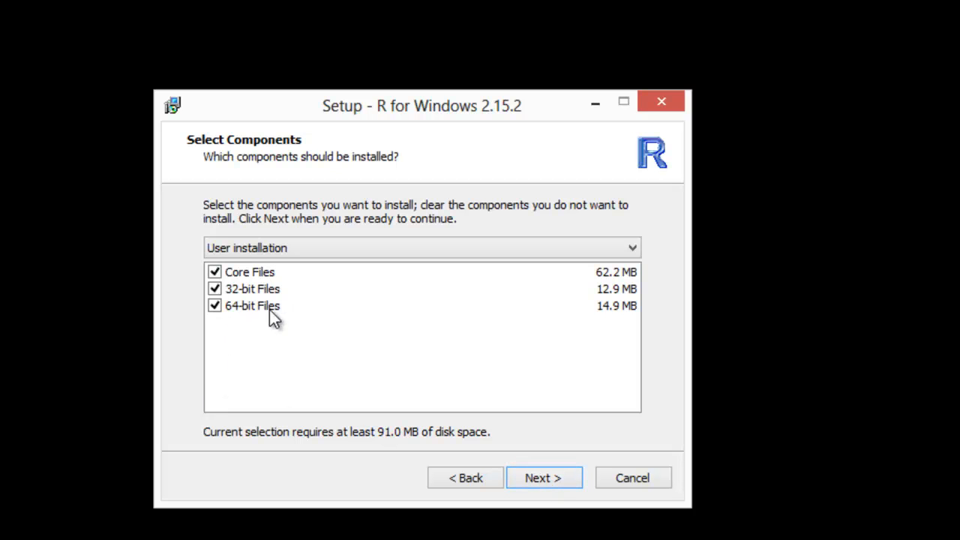
{"action": "mouse_move", "coordinate": [252, 315]}
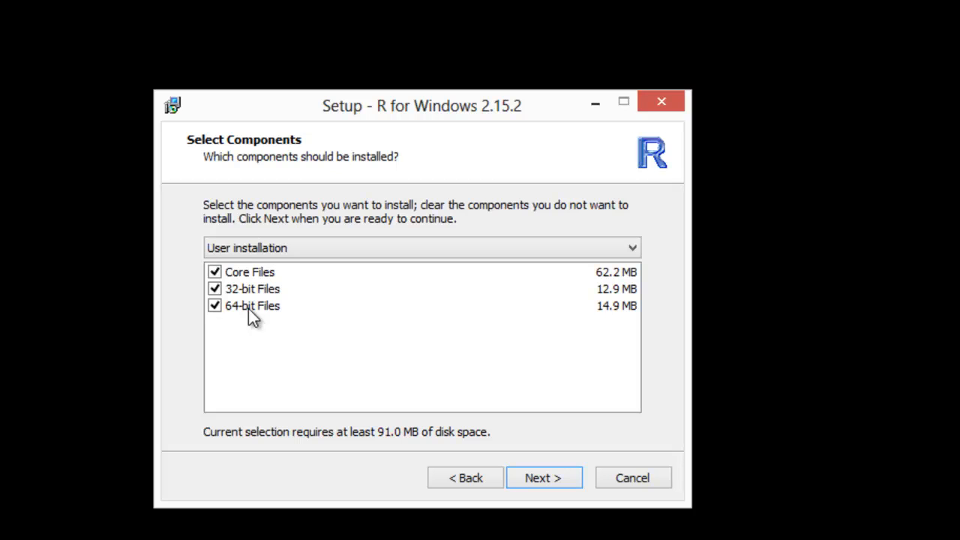
{"action": "mouse_move", "coordinate": [255, 321]}
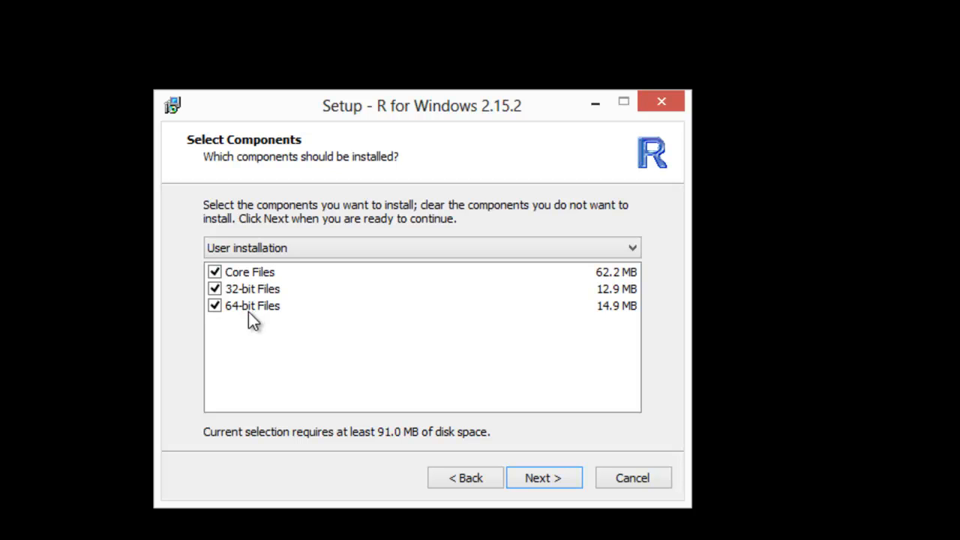
{"action": "mouse_move", "coordinate": [248, 315]}
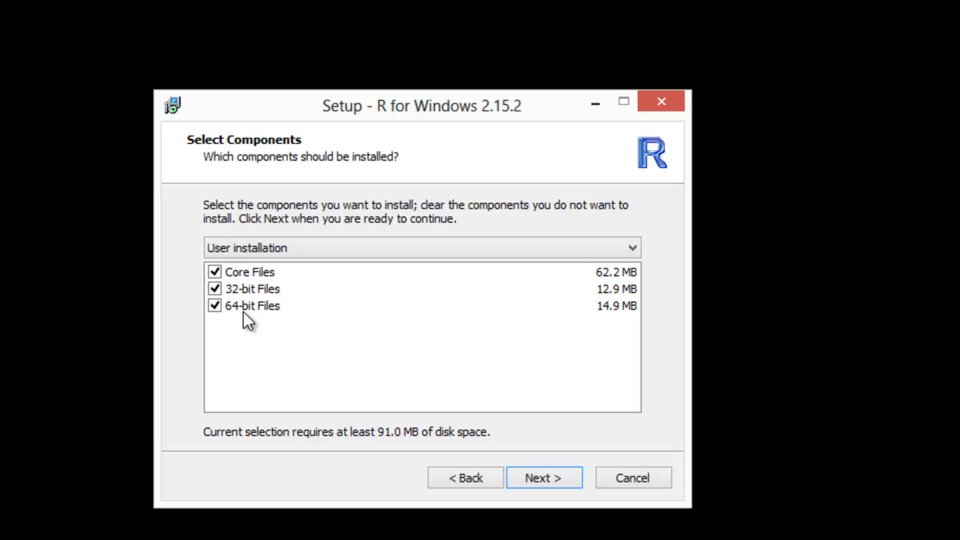
{"action": "mouse_move", "coordinate": [240, 318]}
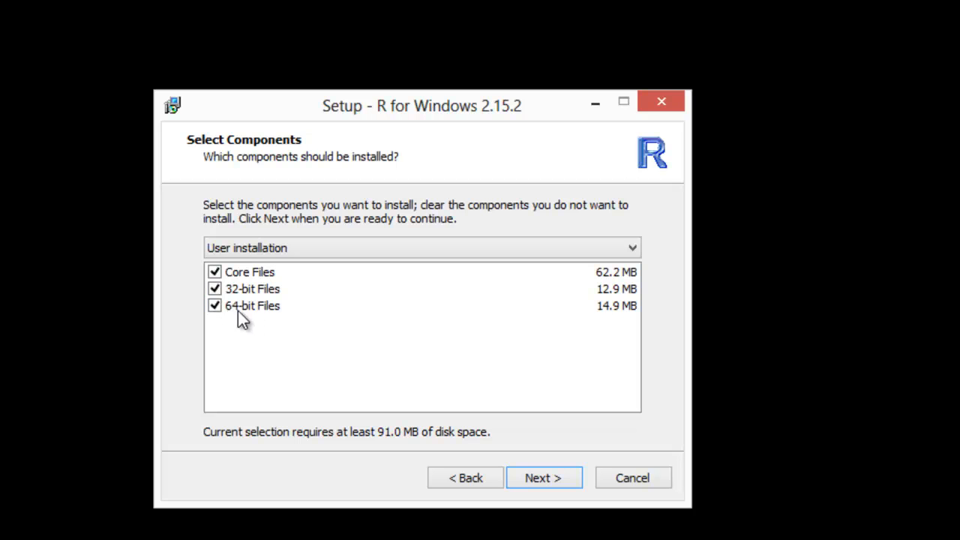
- Keep all components, default startup options ('No (accept defaults)') and the Start Menu folder 'R'
{"action": "left_click", "coordinate": [543, 477]}
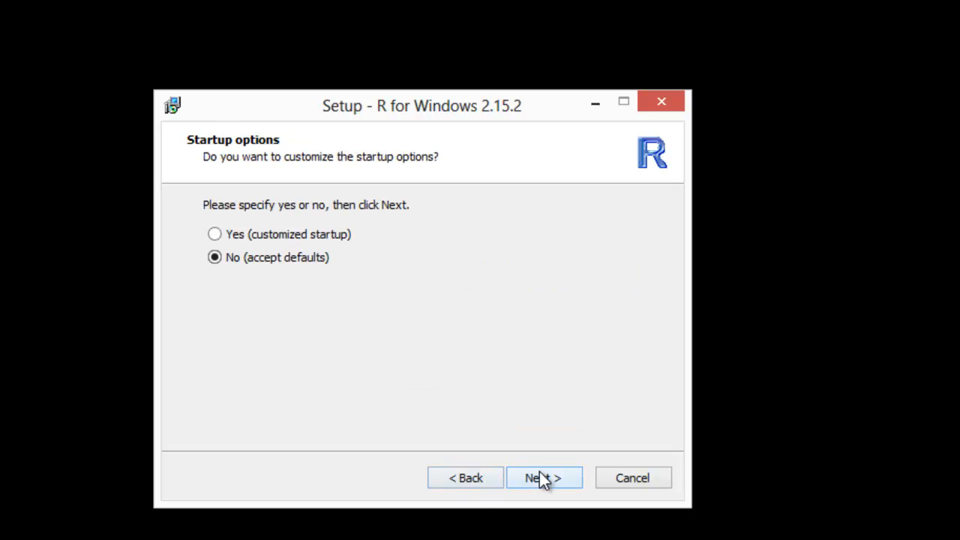
{"action": "mouse_move", "coordinate": [333, 286]}
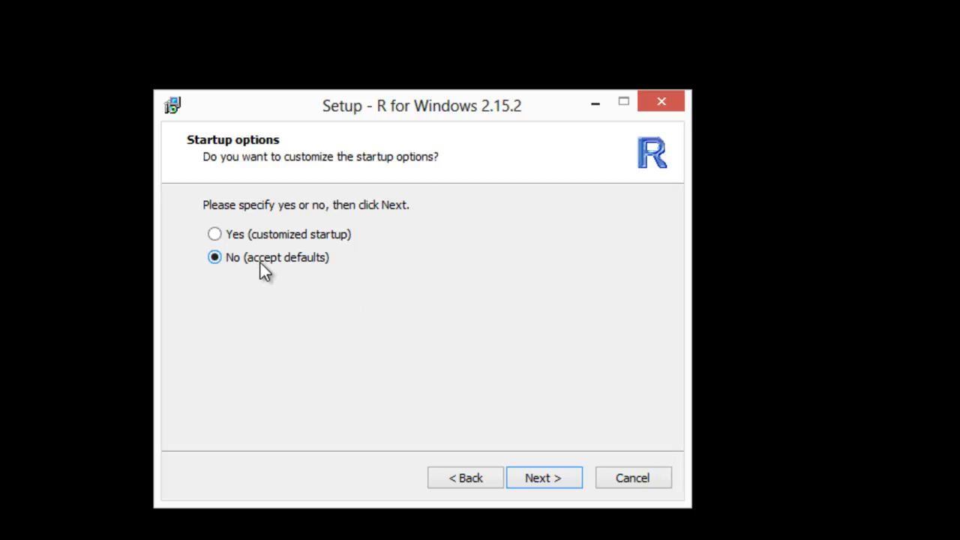
{"action": "mouse_move", "coordinate": [428, 177]}
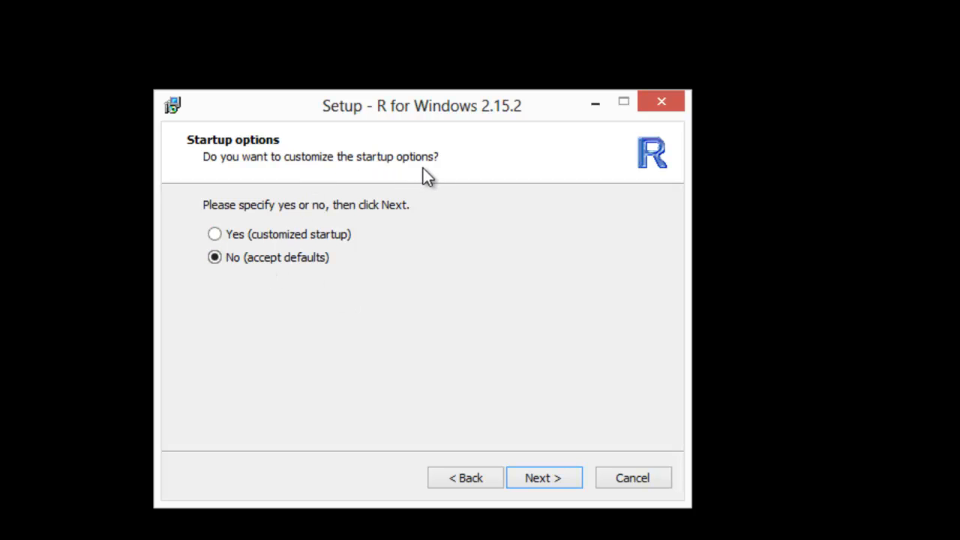
{"action": "mouse_move", "coordinate": [258, 291]}
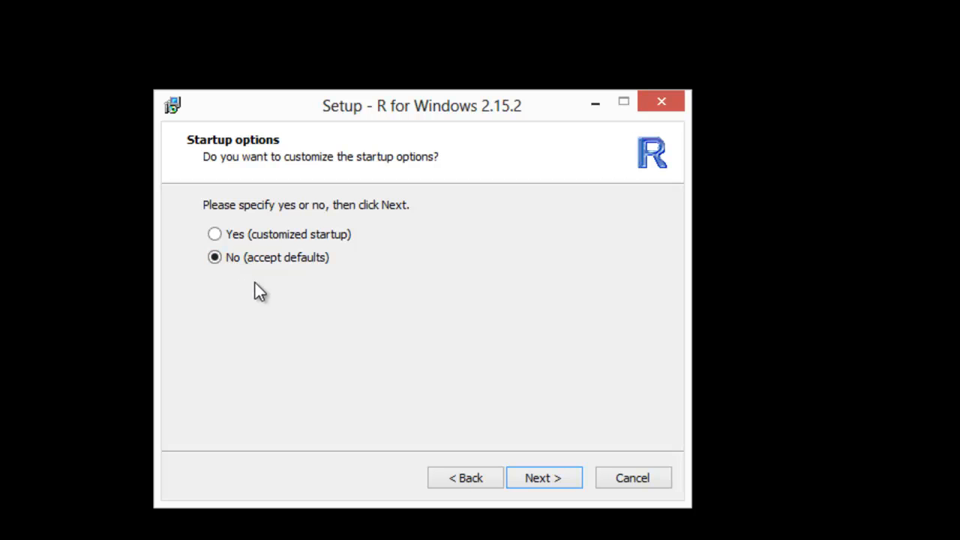
{"action": "left_click", "coordinate": [543, 477]}
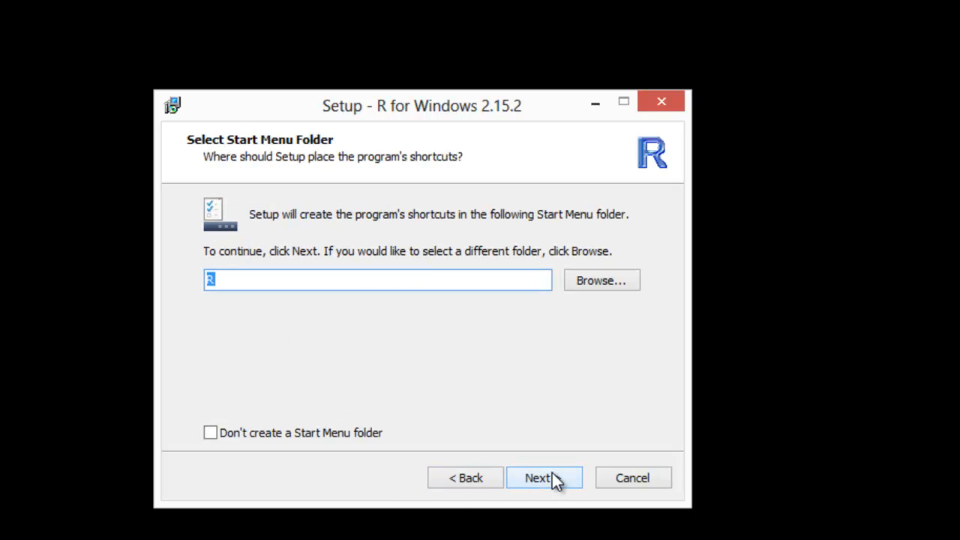
{"action": "mouse_move", "coordinate": [411, 277]}
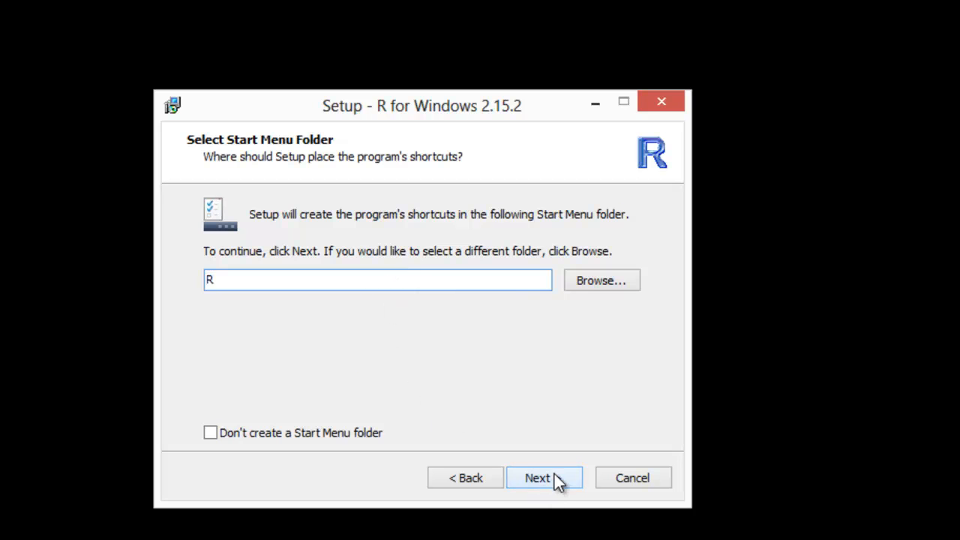
{"action": "left_click", "coordinate": [544, 477]}
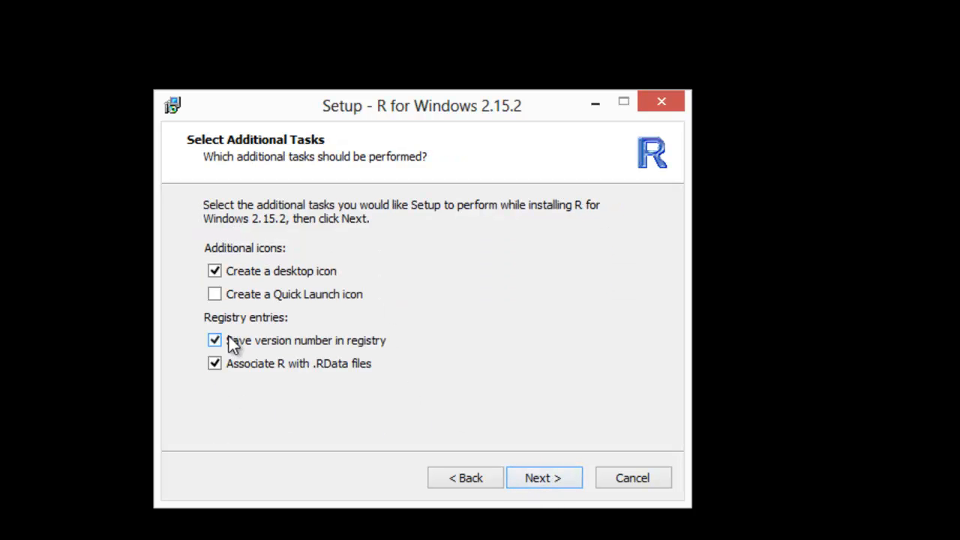
{"action": "mouse_move", "coordinate": [279, 354]}
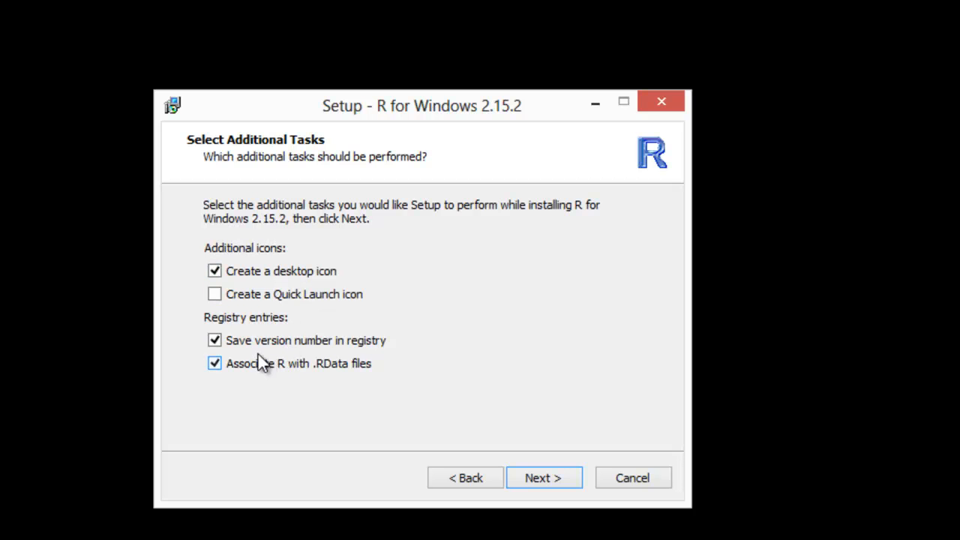
- Install R 2.15.2 with 'Create a desktop icon' kept and finish the wizard
{"action": "left_click", "coordinate": [543, 477]}
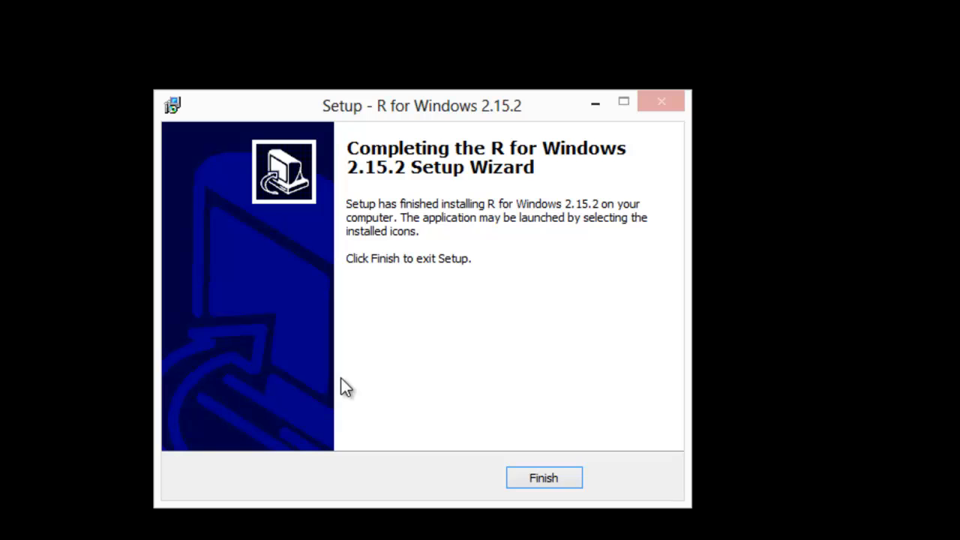
{"action": "left_click", "coordinate": [543, 477]}
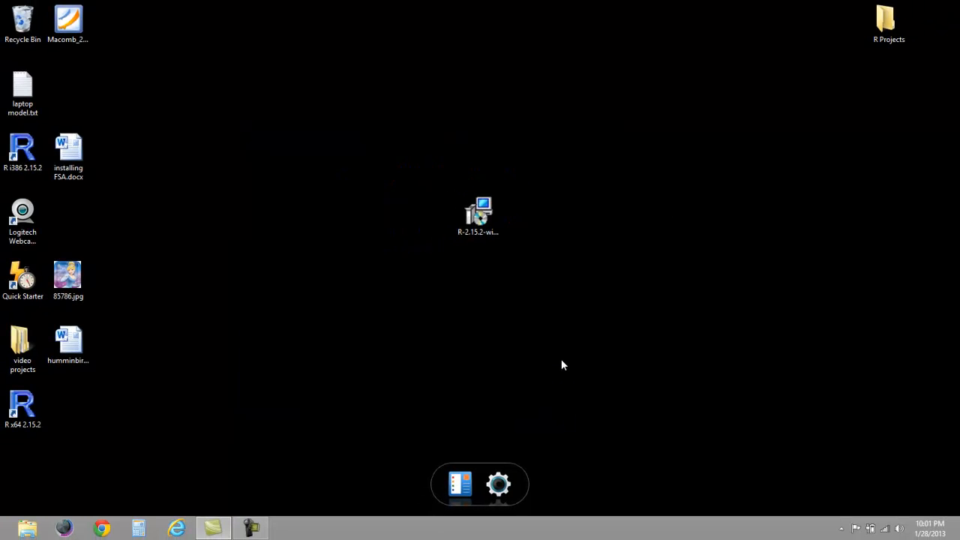
- Move the R x64 2.15.2 shortcut to the desktop centre and launch the 64-bit R console
{"action": "left_click", "coordinate": [22, 405]}
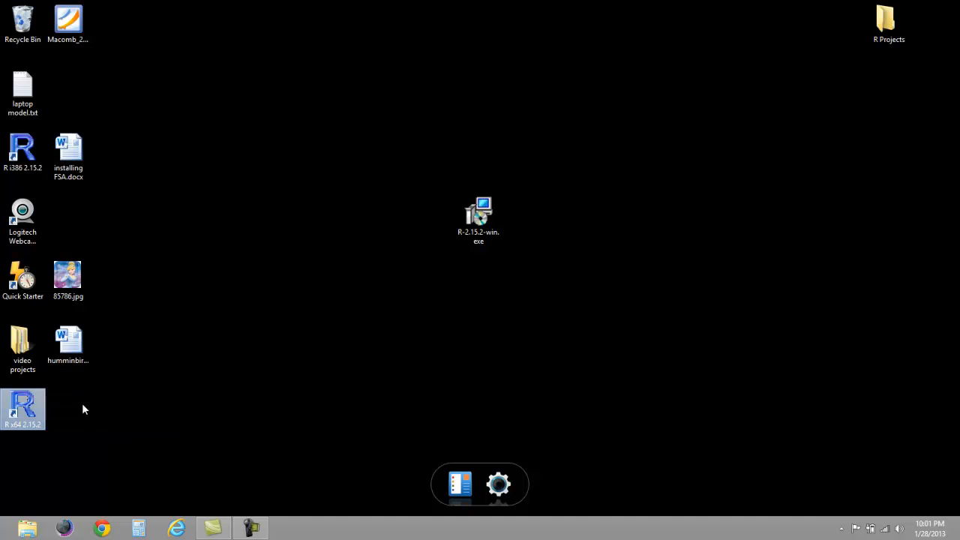
{"action": "left_click_drag", "start_coordinate": [22, 408], "coordinate": [479, 282]}
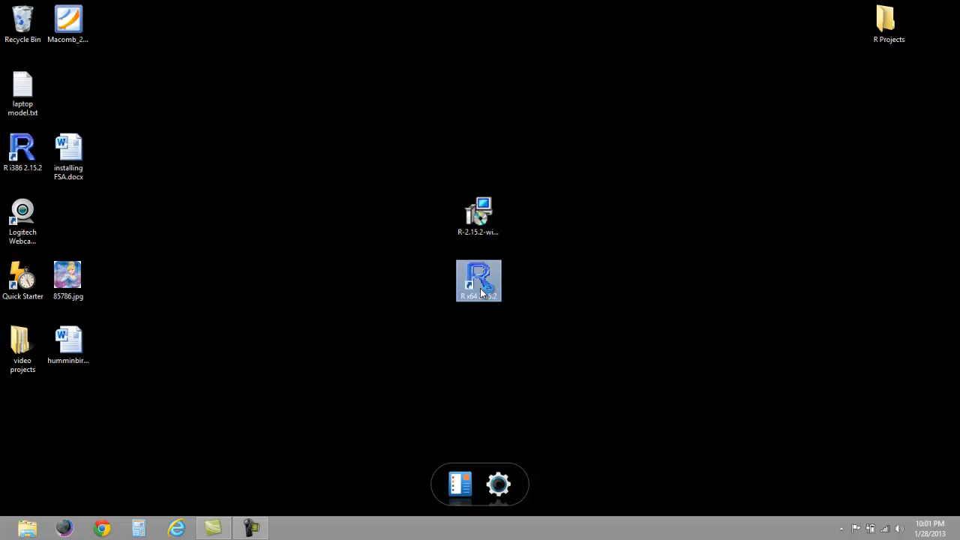
{"action": "double_click", "coordinate": [478, 282]}
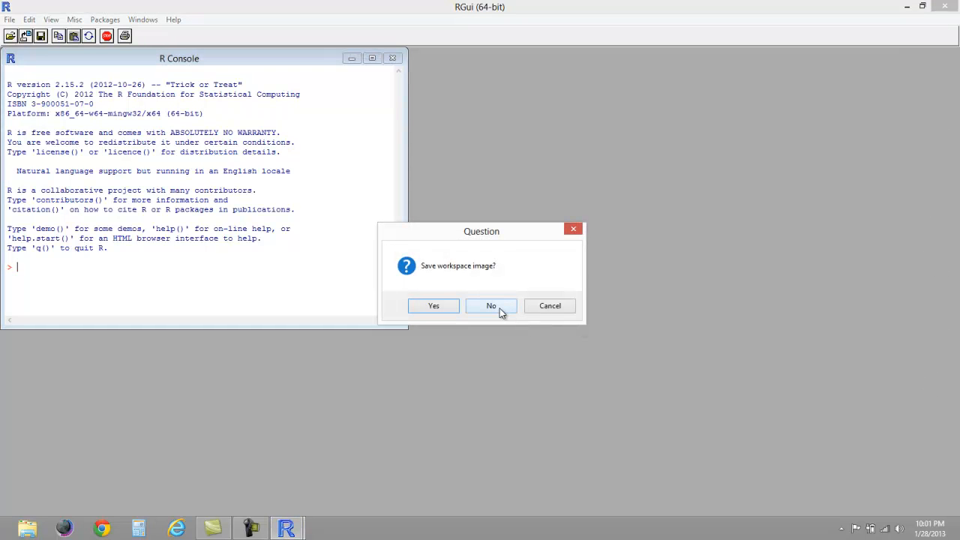
{"action": "mouse_move", "coordinate": [535, 273]}
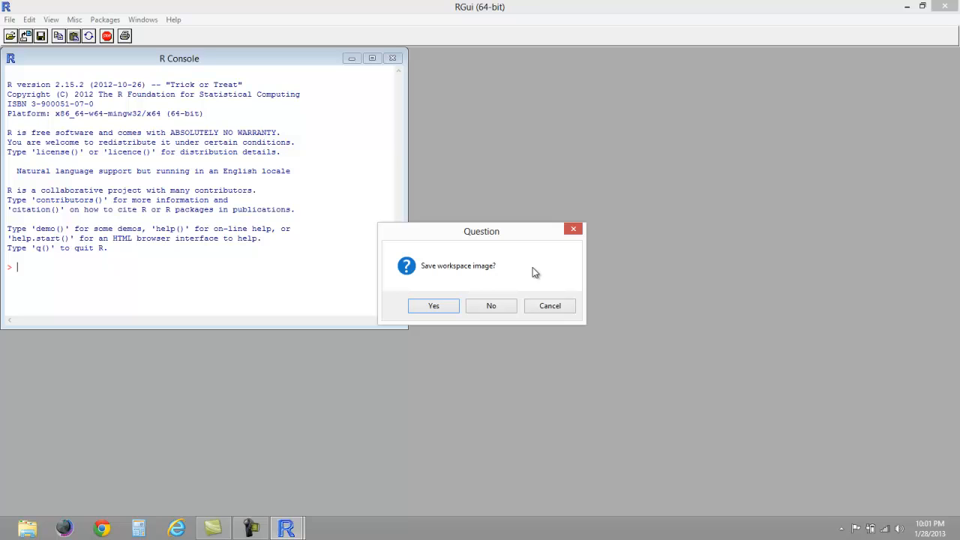
{"action": "mouse_move", "coordinate": [492, 306]}
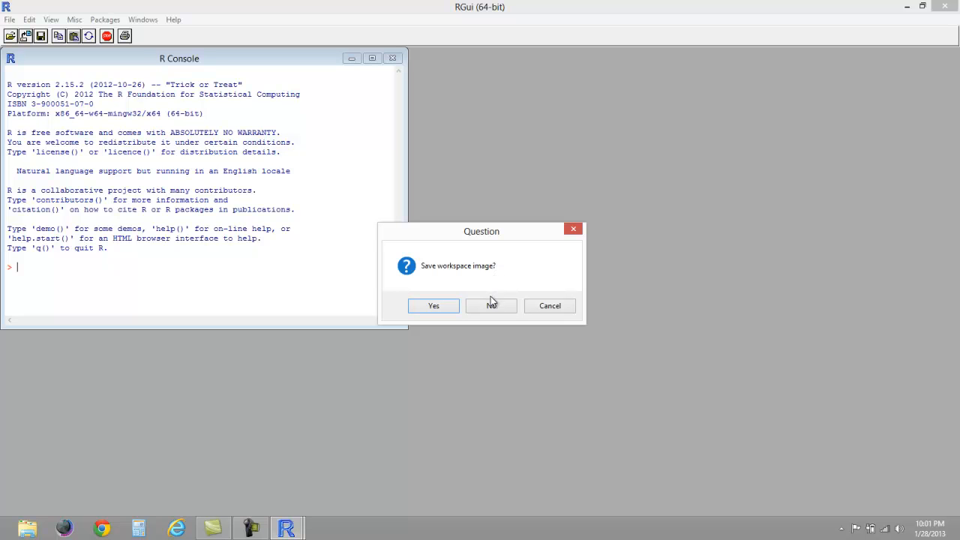
- Quit R answering No to saving the workspace image
{"action": "left_click", "coordinate": [490, 306]}
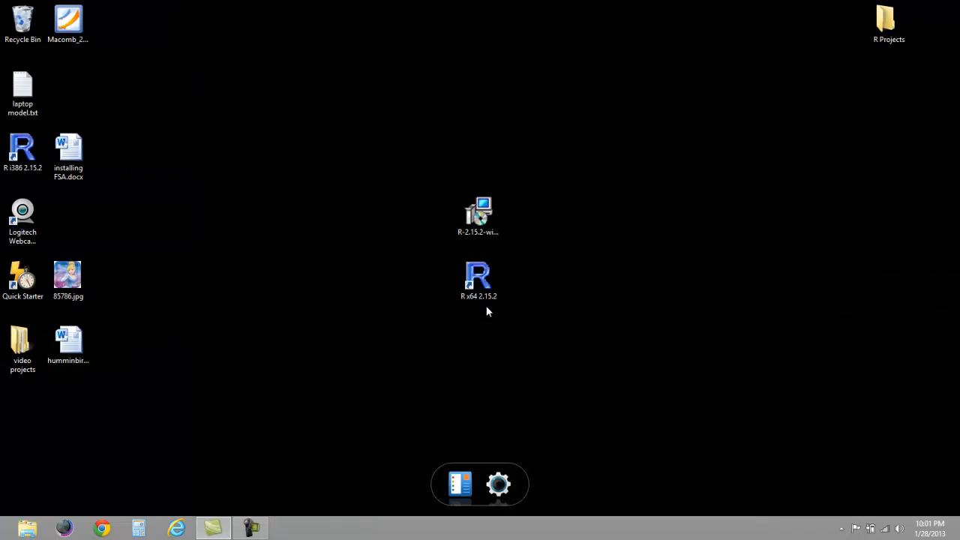
{"action": "mouse_move", "coordinate": [474, 351]}
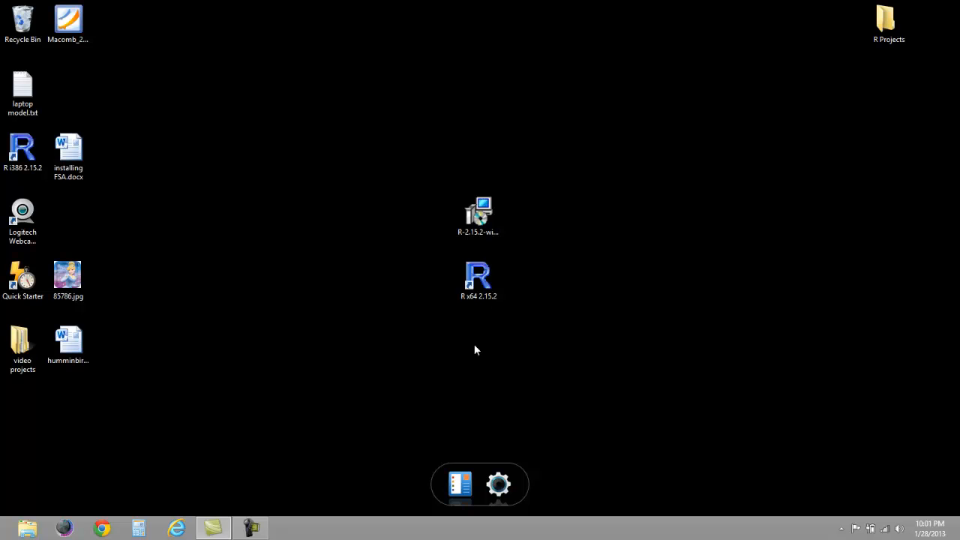